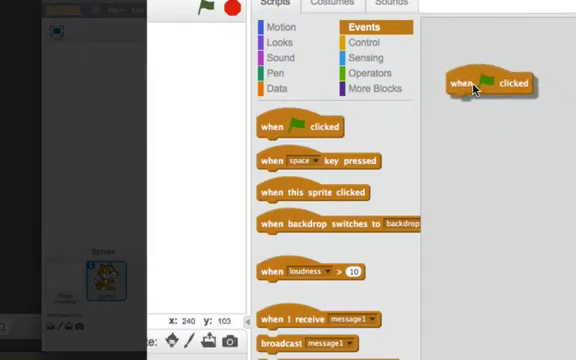
- Attach a forever loop under the 'when green flag clicked' block
{"action": "left_click", "coordinate": [368, 44]}
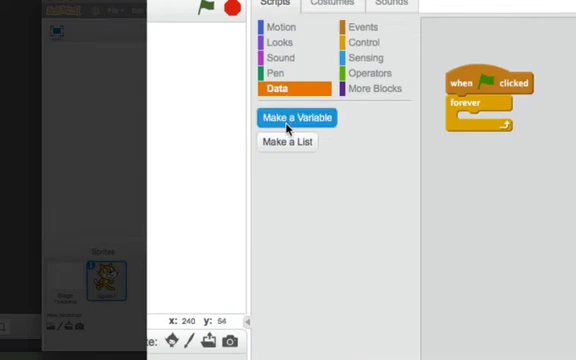
- Create a variable named 'resistor A' and place its set block inside the forever loop
{"action": "left_click", "coordinate": [300, 118]}
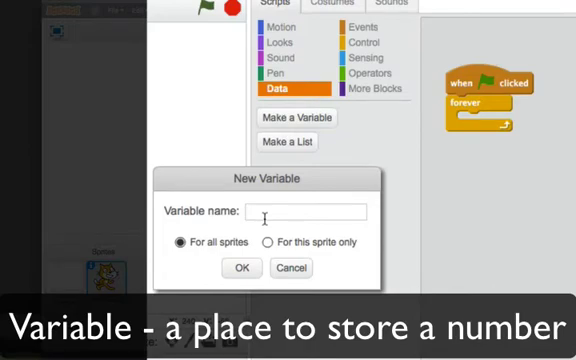
{"action": "type", "text": "resistor A"}
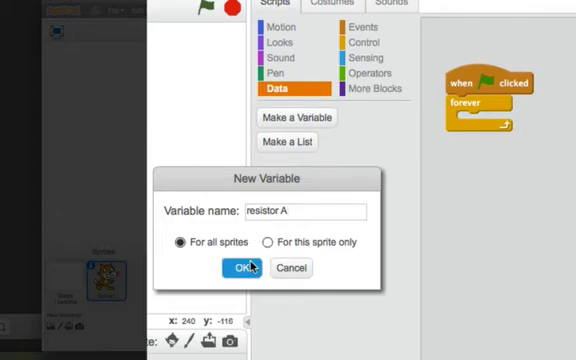
{"action": "left_click", "coordinate": [240, 268]}
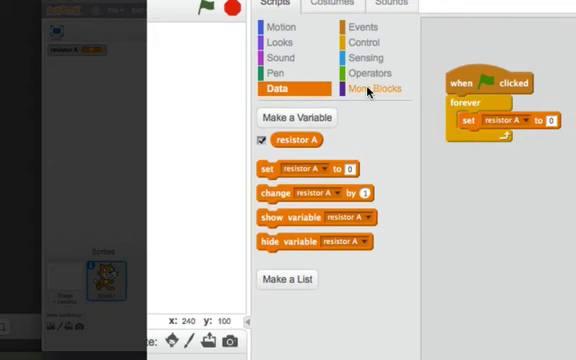
- Set resistor A to the PicoBoard resistance-A sensor value inside the loop
{"action": "left_click", "coordinate": [378, 88]}
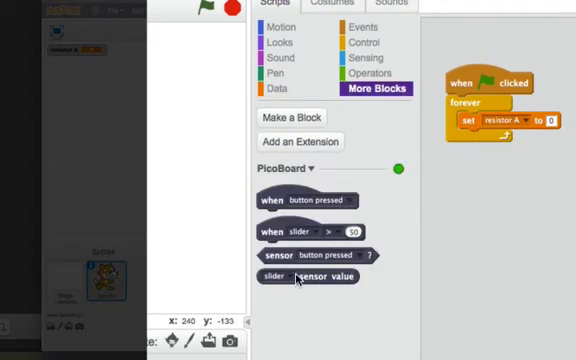
{"action": "left_click", "coordinate": [278, 276]}
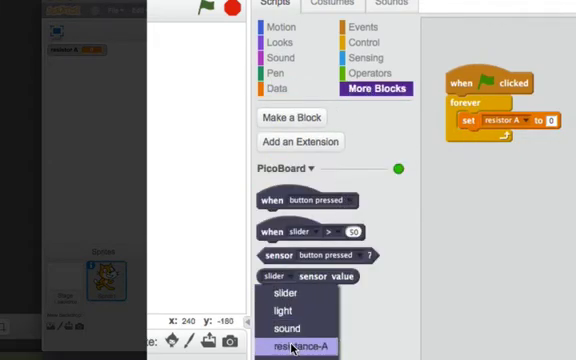
{"action": "left_click", "coordinate": [304, 344]}
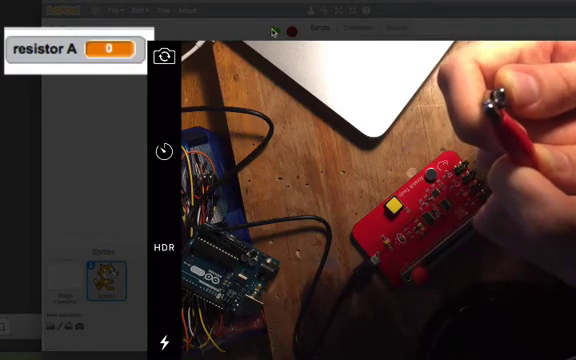
- Run the script with the green flag and watch the resistor A readout
{"action": "left_click", "coordinate": [276, 28]}
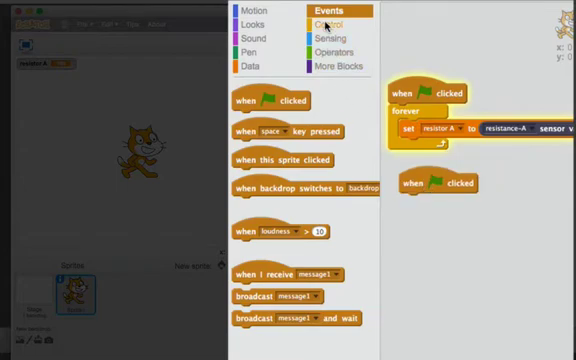
- Build a forever loop with an if-then testing '=' and a resistance-A sensor value block
{"action": "left_click", "coordinate": [326, 24]}
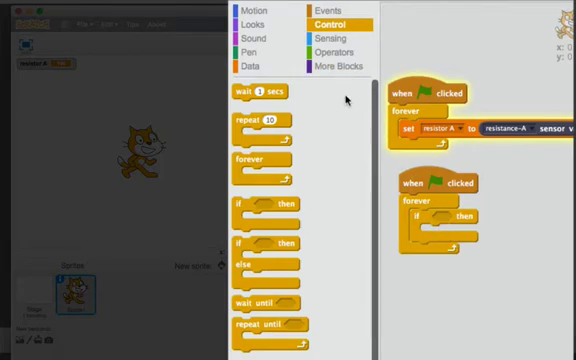
{"action": "left_click", "coordinate": [348, 52]}
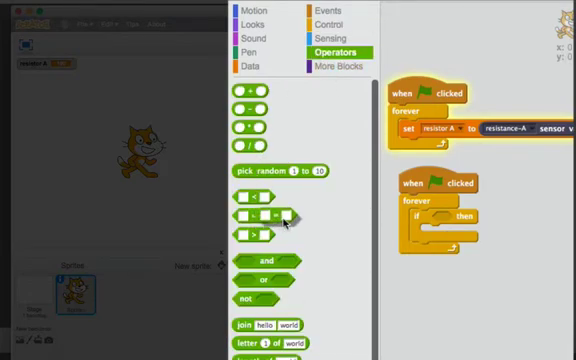
{"action": "left_click_drag", "start_coordinate": [256, 212], "coordinate": [456, 228]}
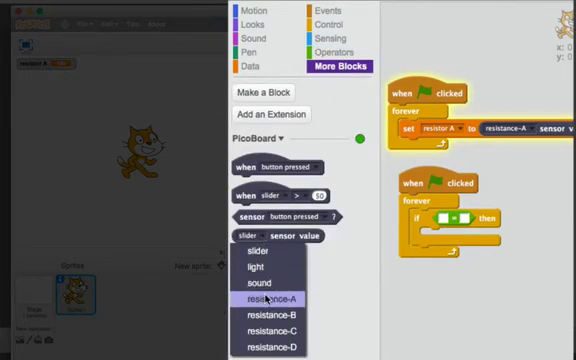
{"action": "left_click", "coordinate": [274, 300]}
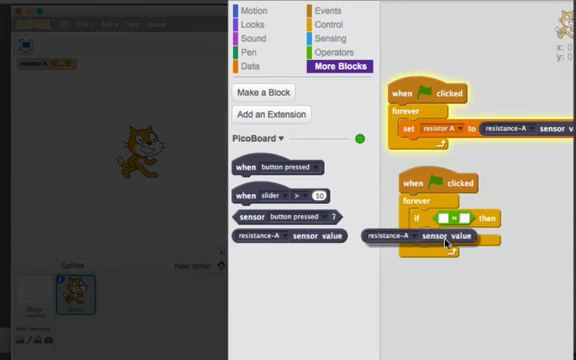